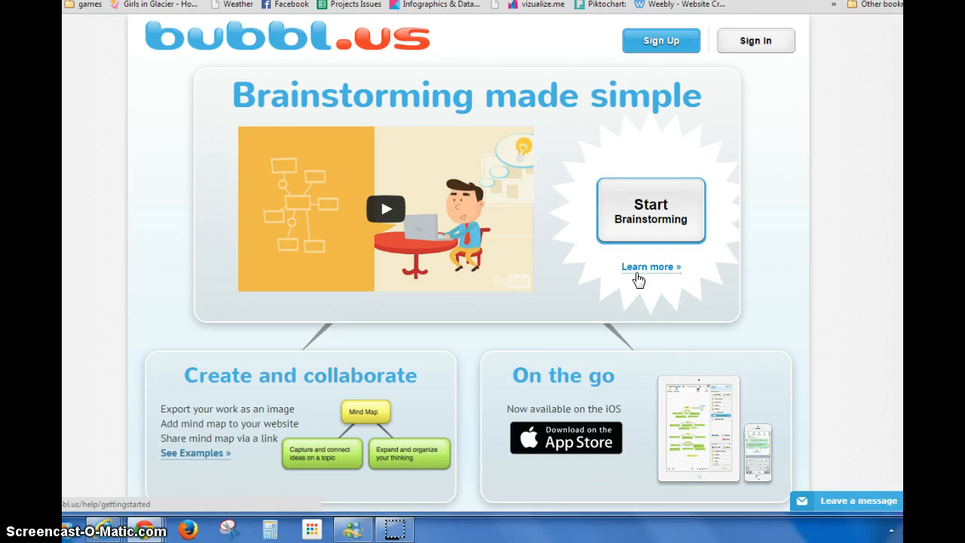
Start a new bubbl.us mind map from the home page with Start Brainstorming
left_click(651, 210)
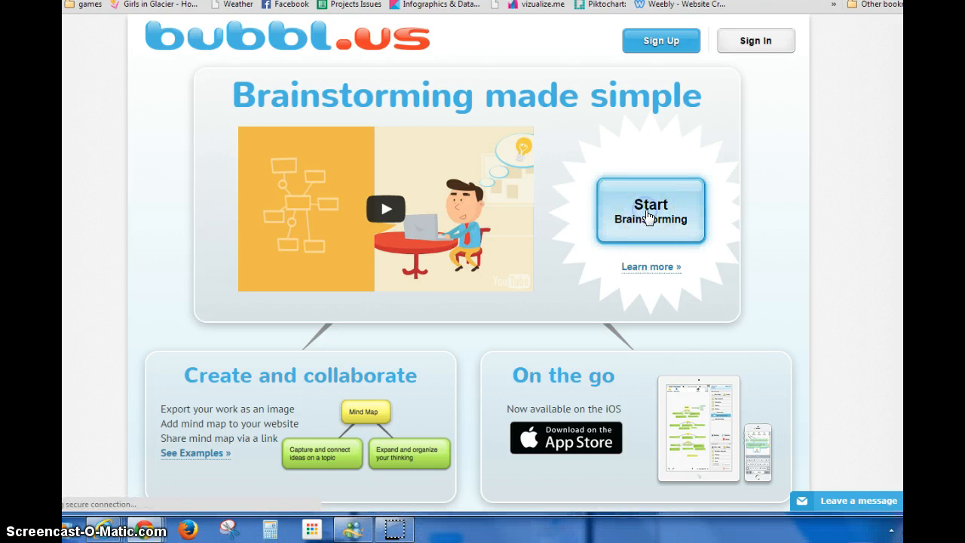
left_click(650, 209)
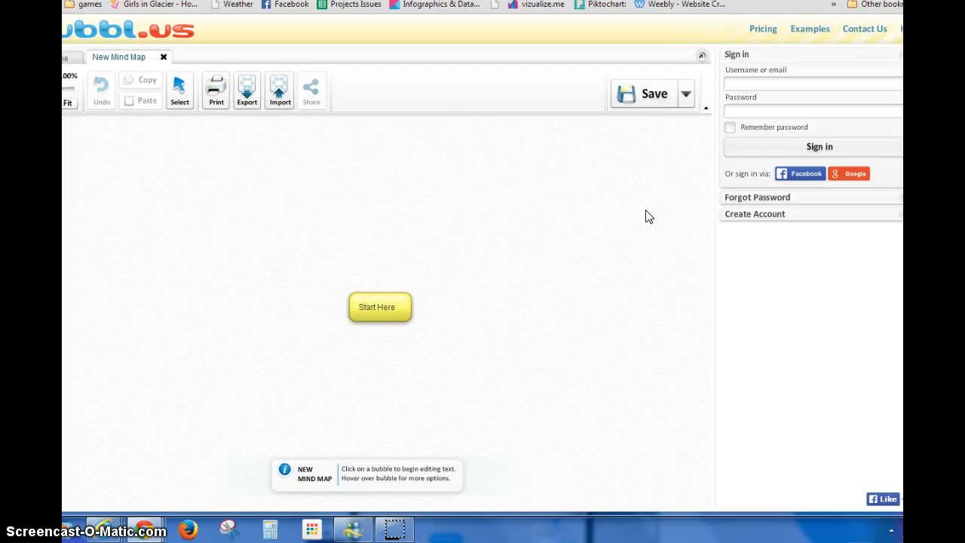
Colour the Start Here bubble pink and retitle it 'Dogs'
left_click(377, 307)
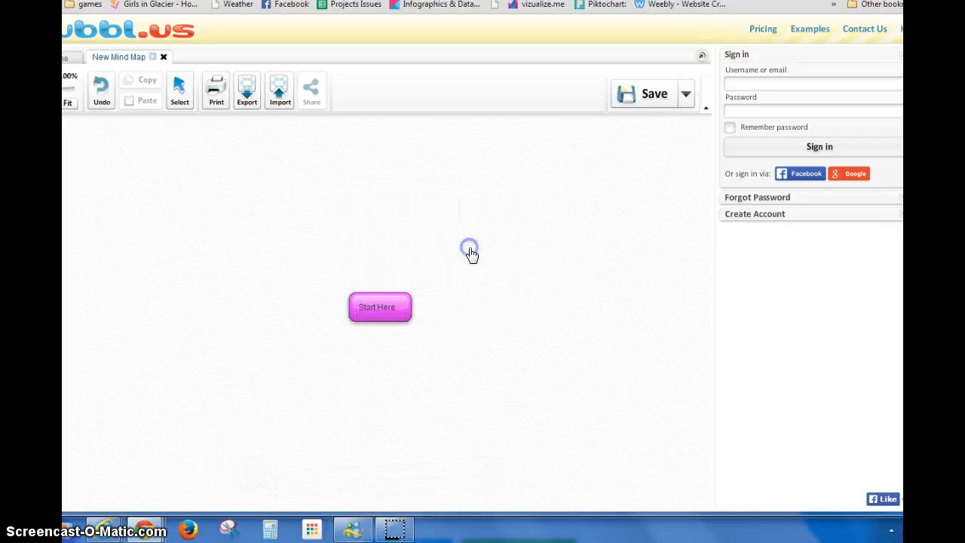
left_click(379, 307)
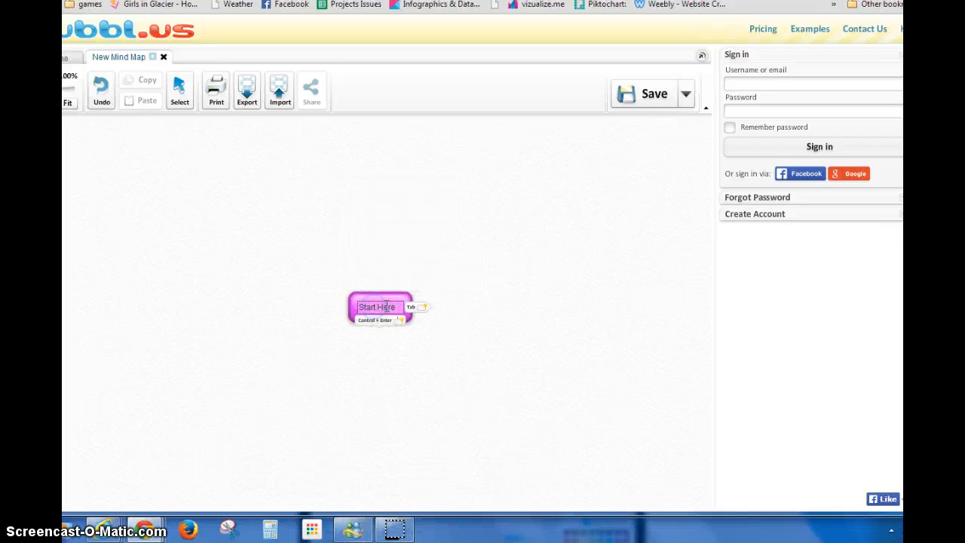
double_click(377, 307)
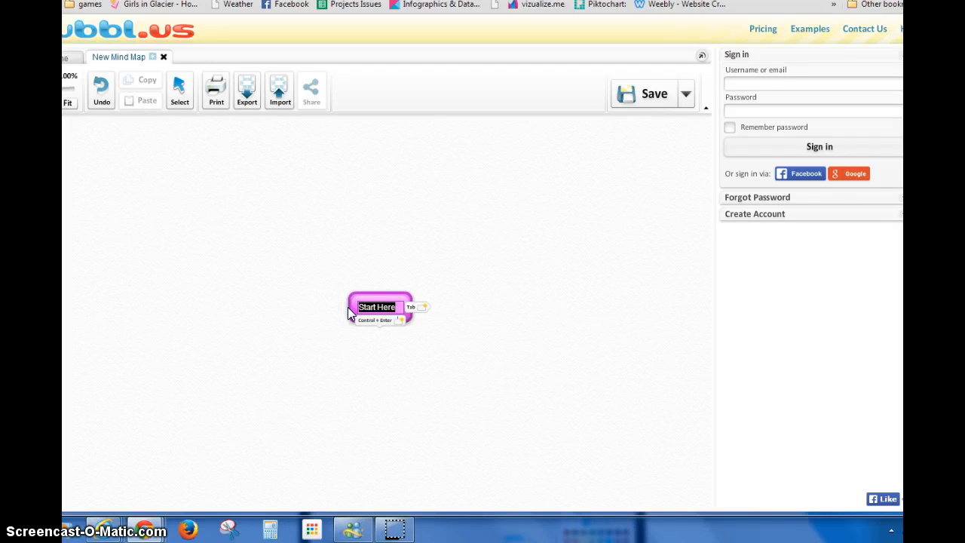
type("Dogs")
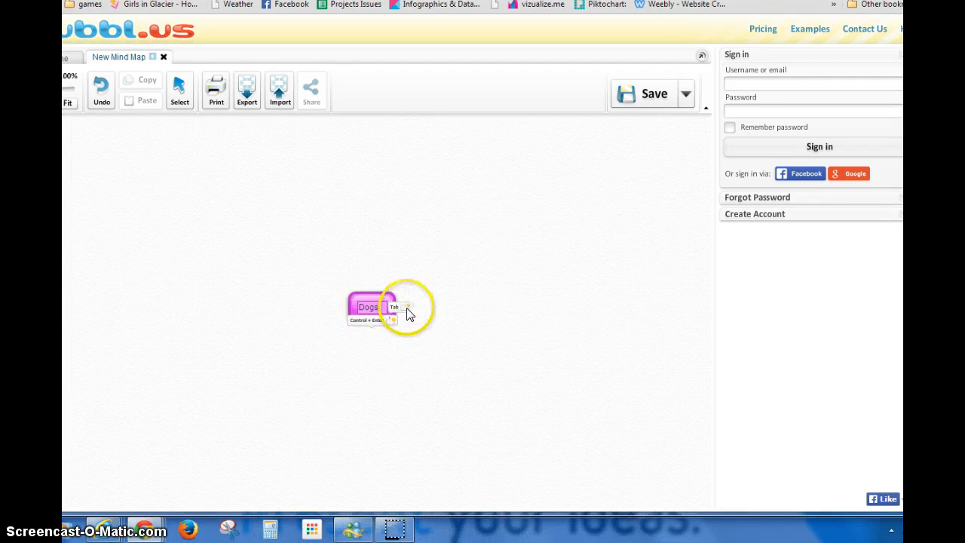
mouse_move(407, 309)
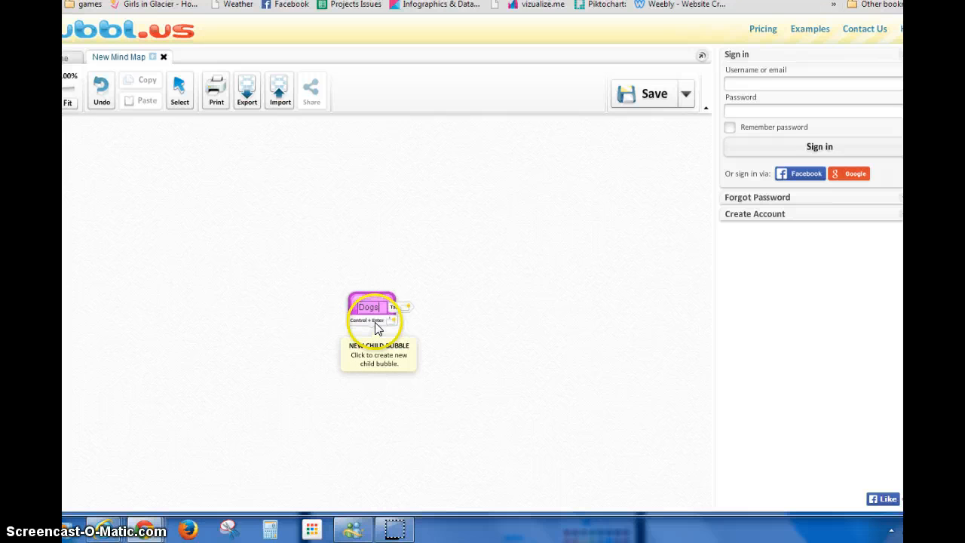
Add a first child bubble under Dogs labelled 'Toys'
left_click(392, 319)
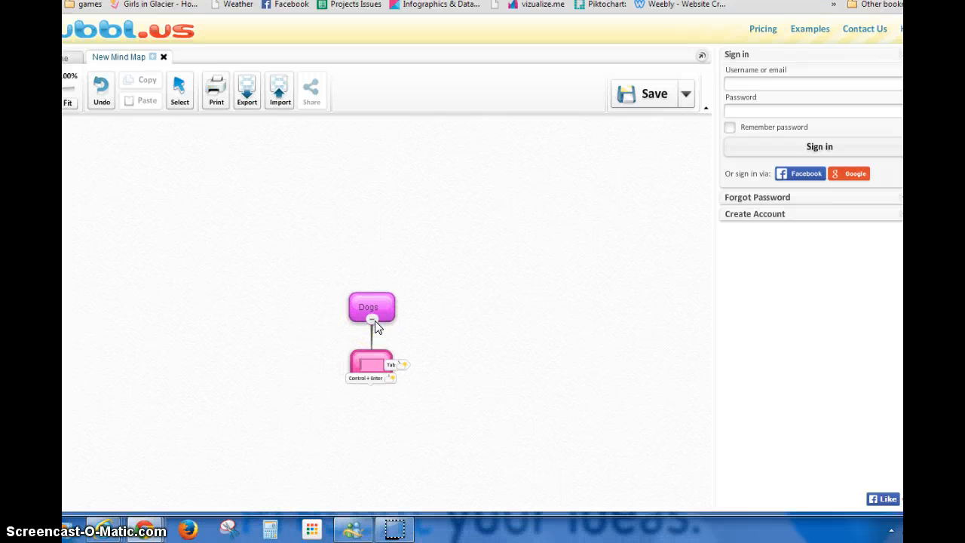
left_click(371, 364)
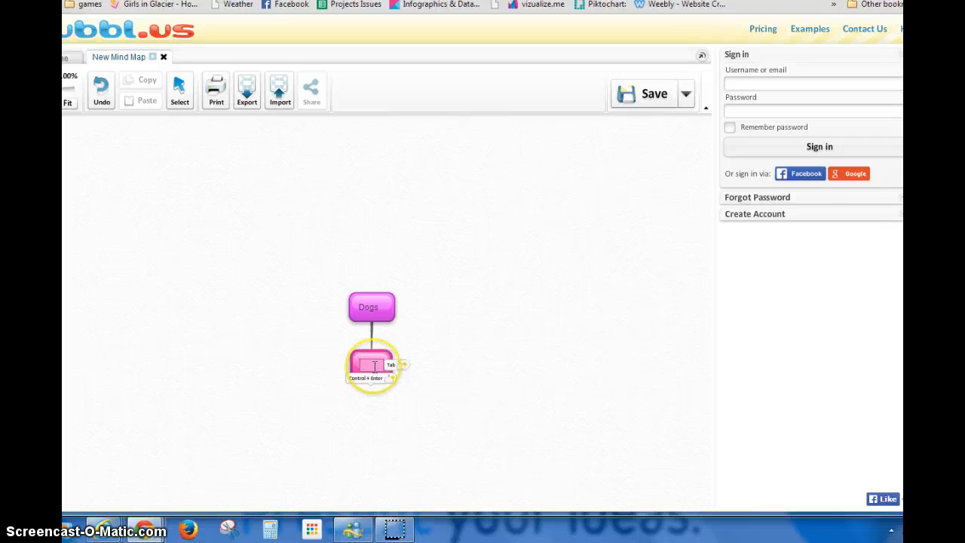
type("Toys")
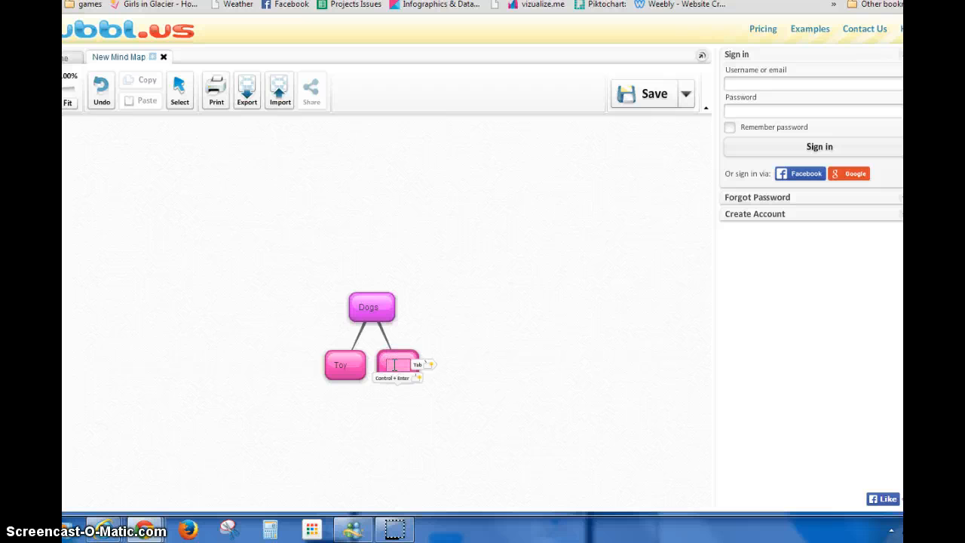
mouse_move(422, 369)
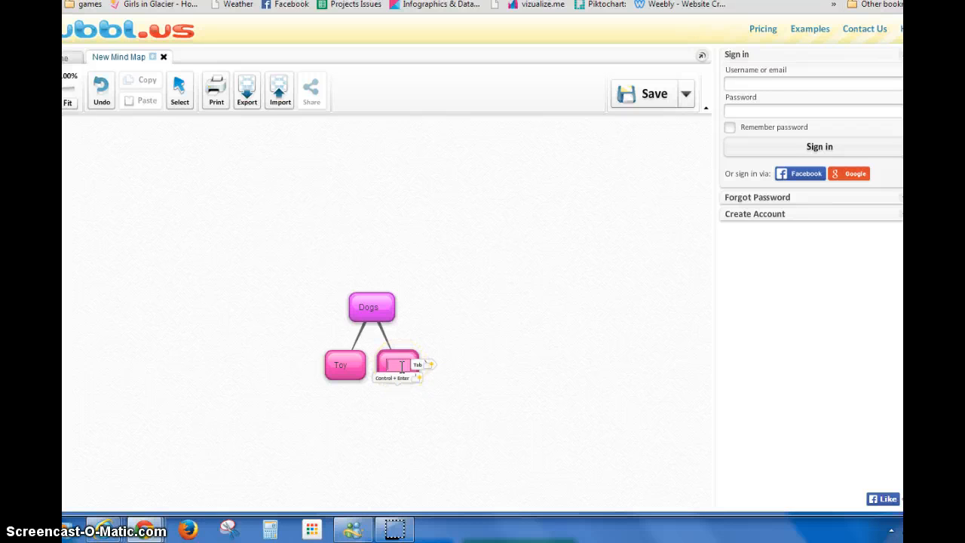
Add sibling bubbles labelled 'Miniature' and 'Standard' beside it
type("Mini")
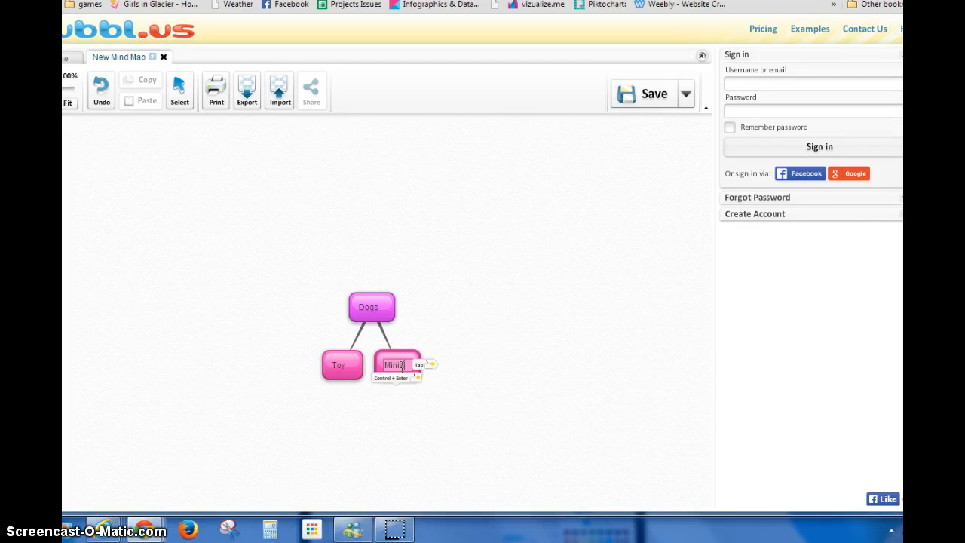
type("2u")
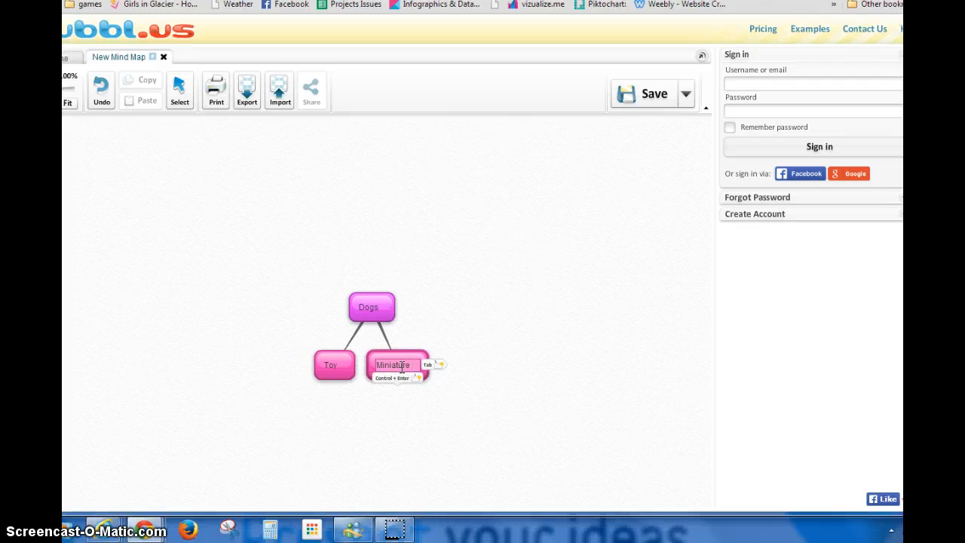
key("Tab")
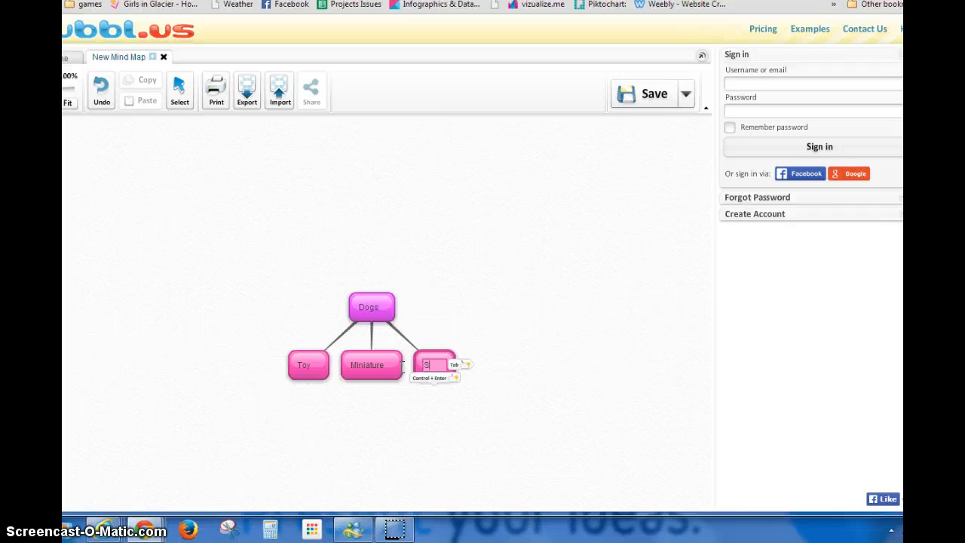
type("Standard")
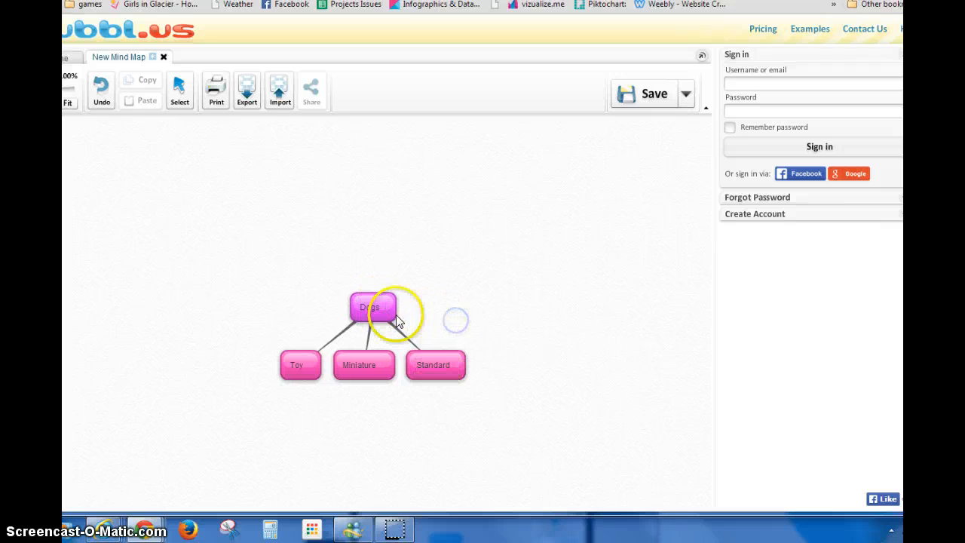
Drag the Dogs map with its three children up and left, then deselect it
left_click(370, 306)
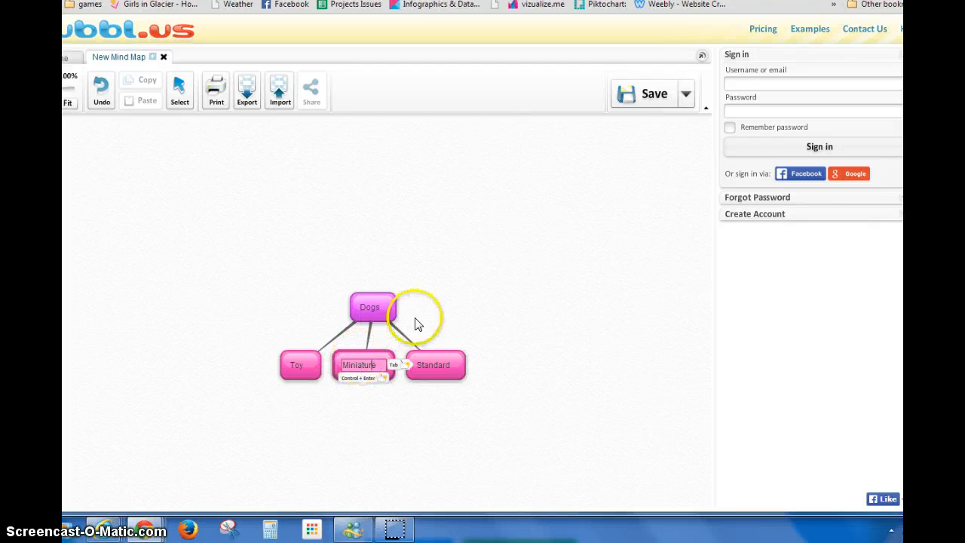
left_click(369, 307)
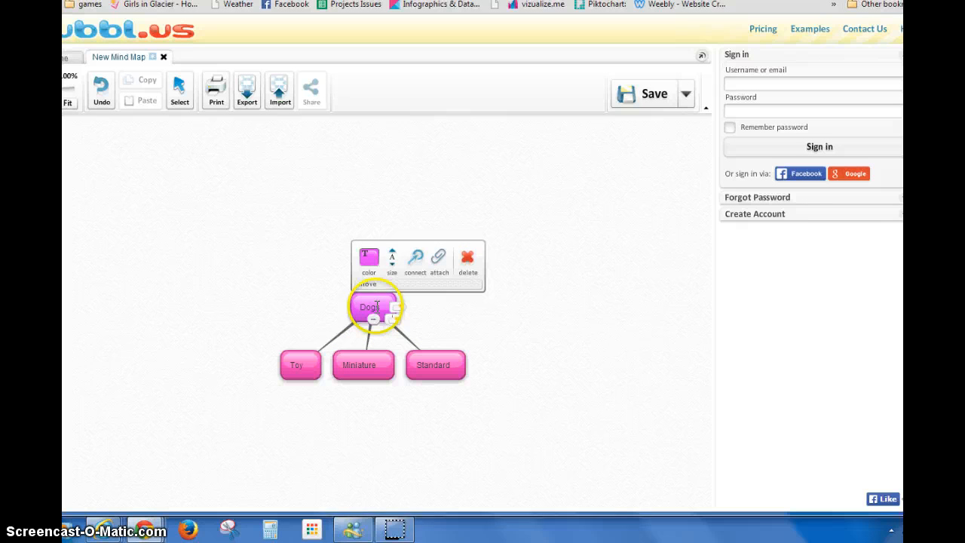
mouse_move(439, 257)
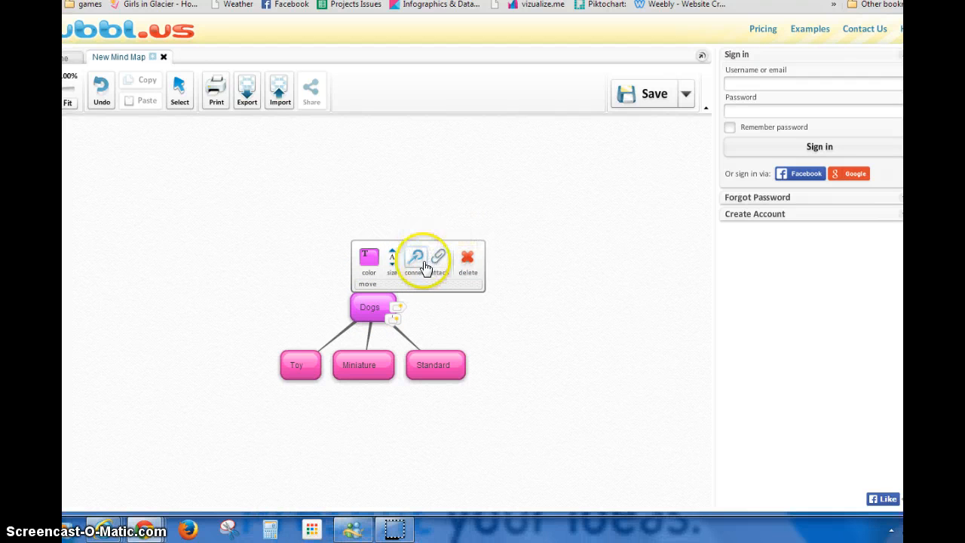
mouse_move(416, 257)
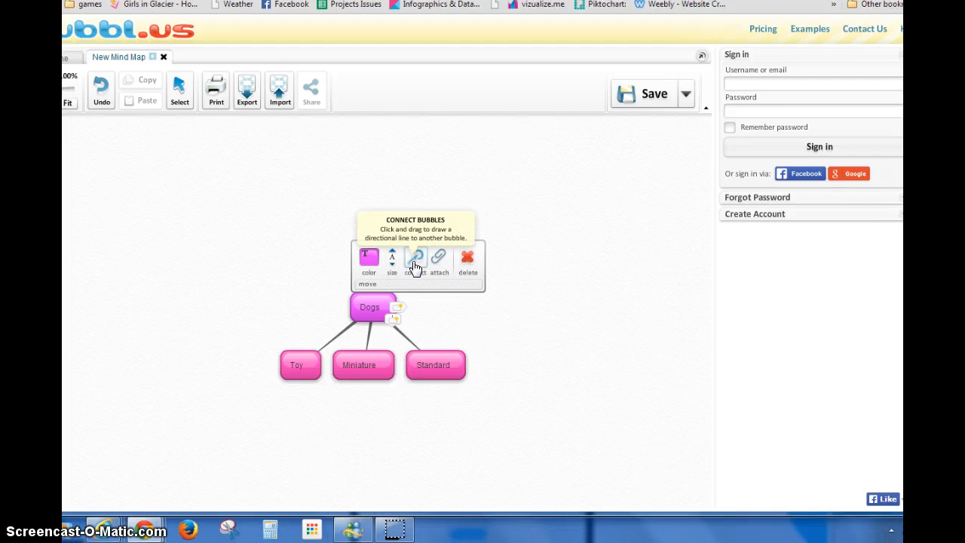
mouse_move(391, 260)
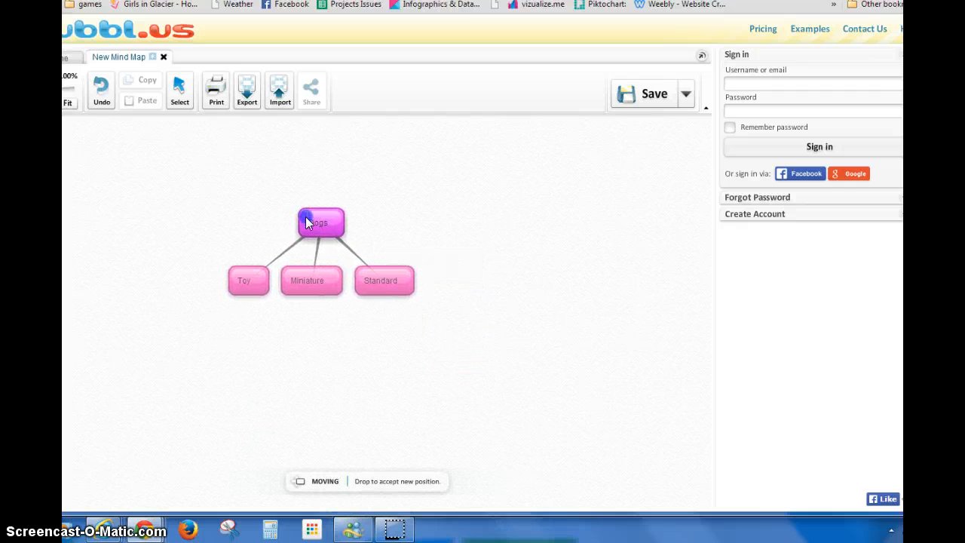
left_click(320, 221)
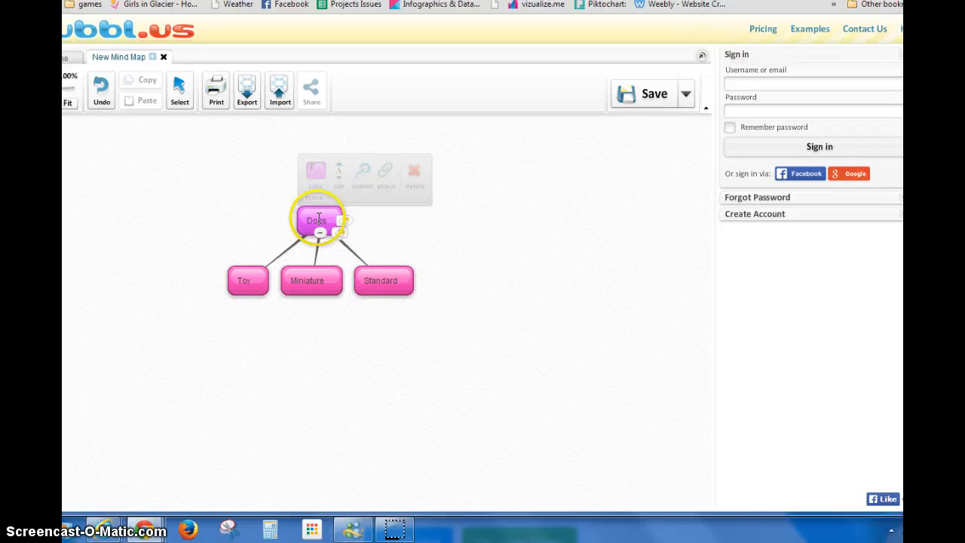
left_click(383, 280)
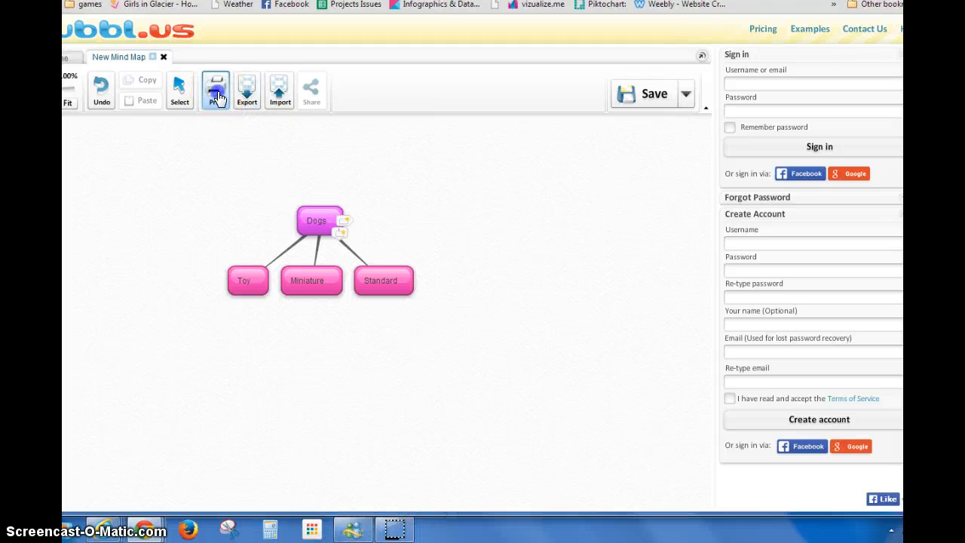
Print the whole Dogs mind map on one landscape page via Print Options
left_click(216, 89)
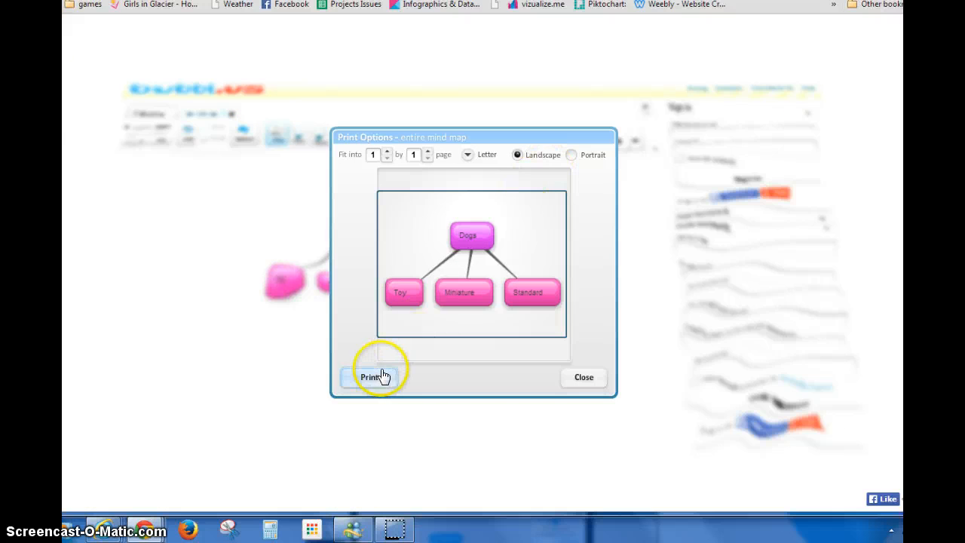
left_click(369, 377)
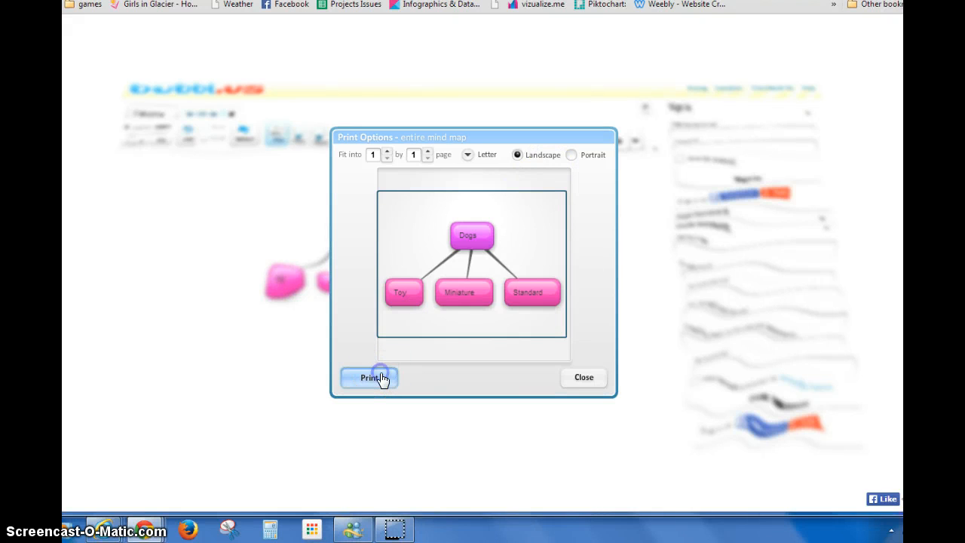
left_click(369, 377)
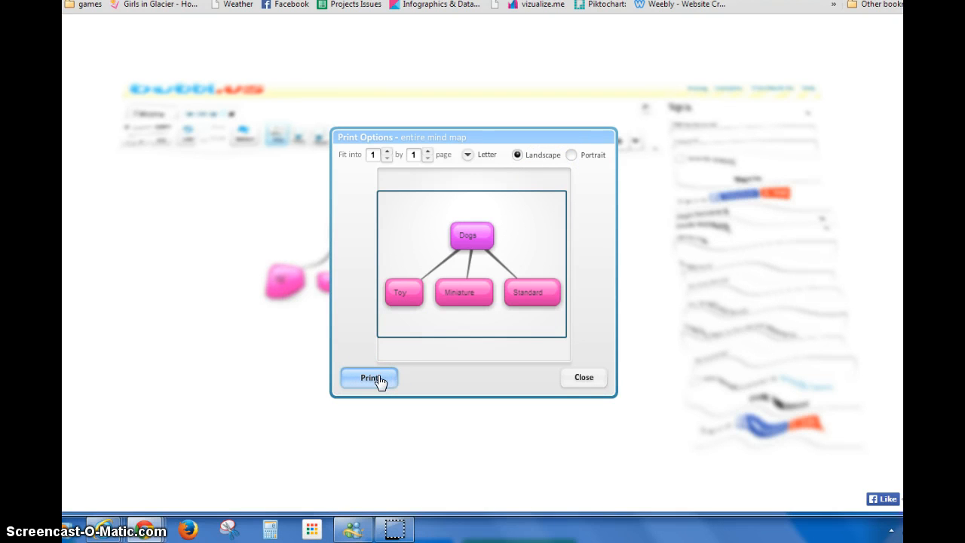
left_click(369, 378)
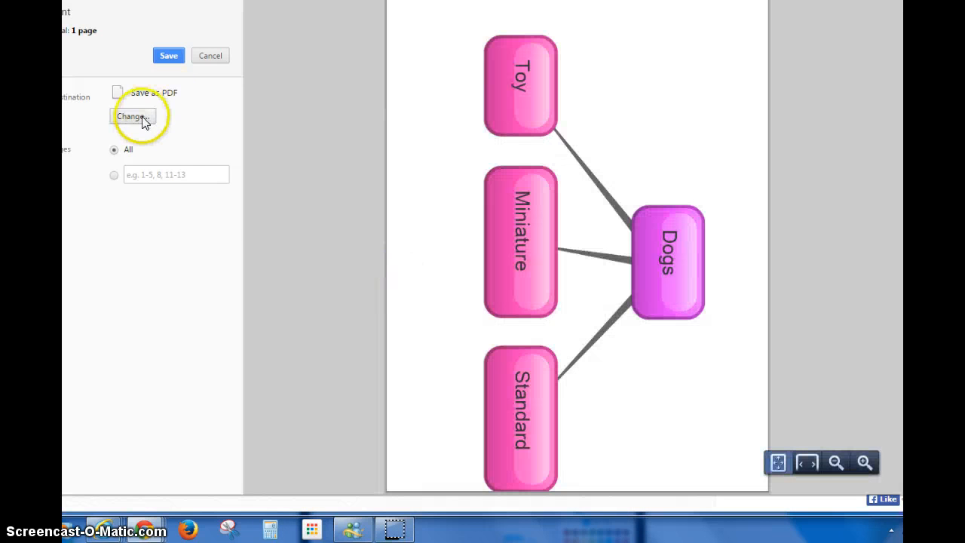
Open the print destination choices in Chrome's preview, then cancel printing
left_click(132, 116)
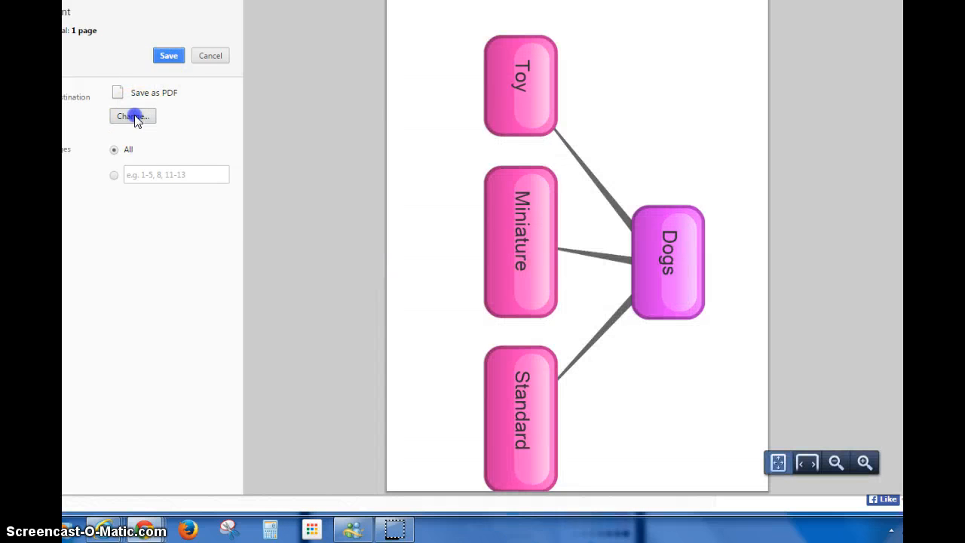
left_click(132, 115)
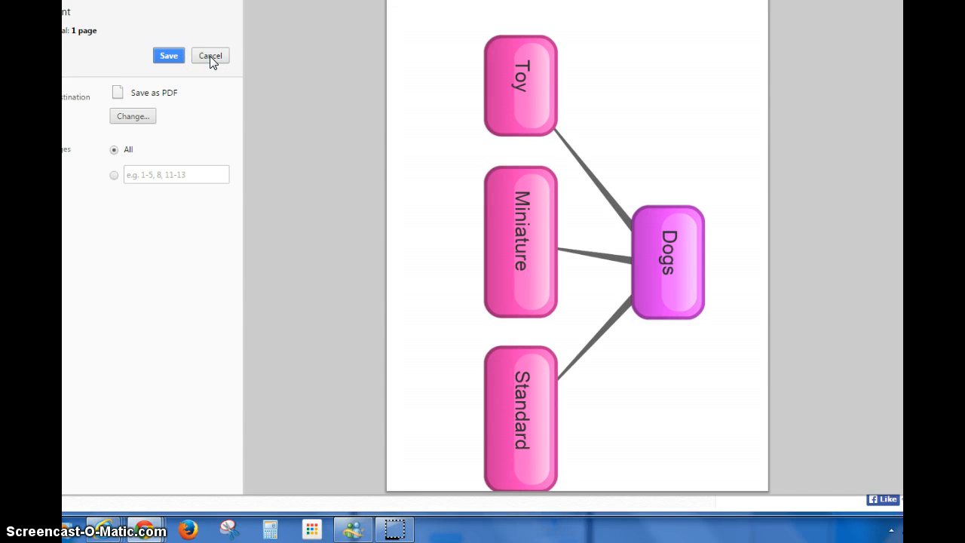
left_click(209, 55)
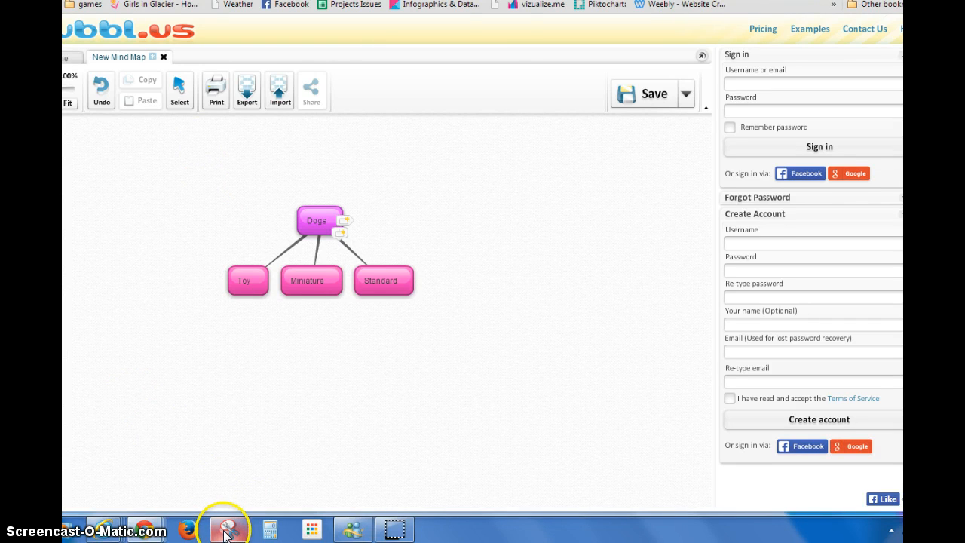
Snip the Dogs map with Snipping Tool, then close it without saving
left_click(229, 528)
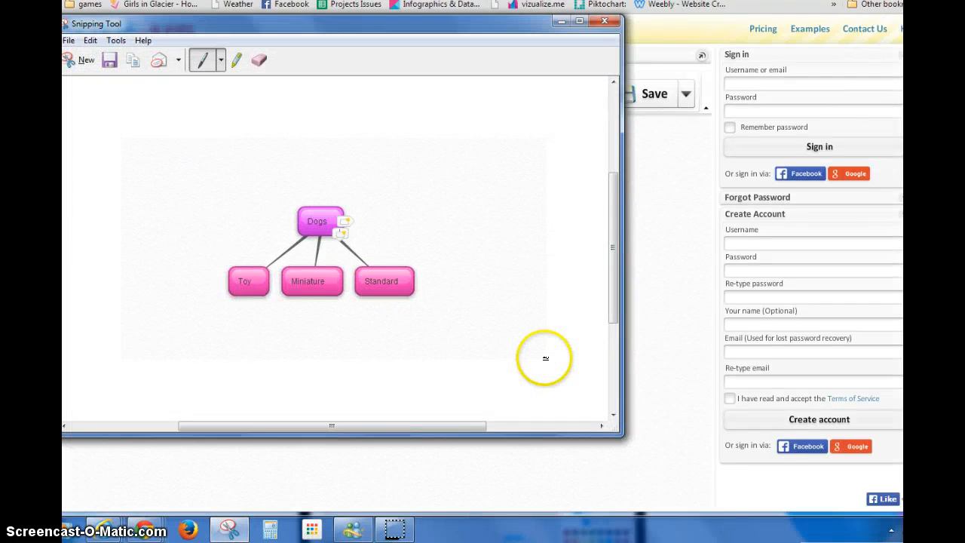
mouse_move(110, 60)
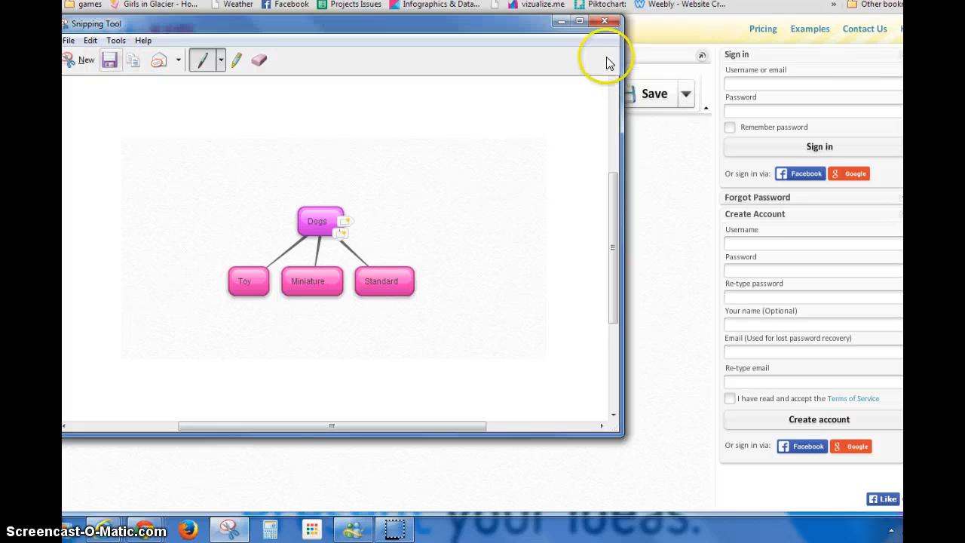
left_click(605, 21)
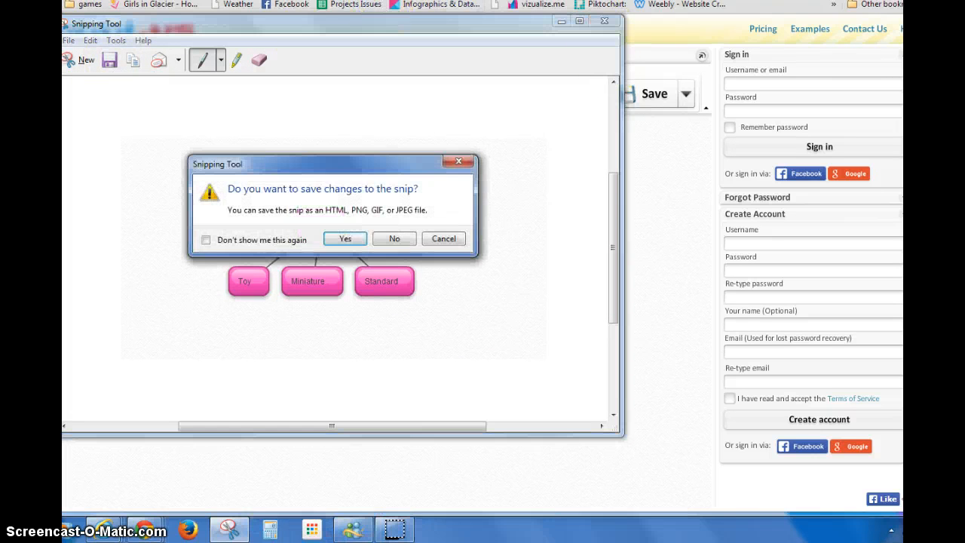
left_click(395, 239)
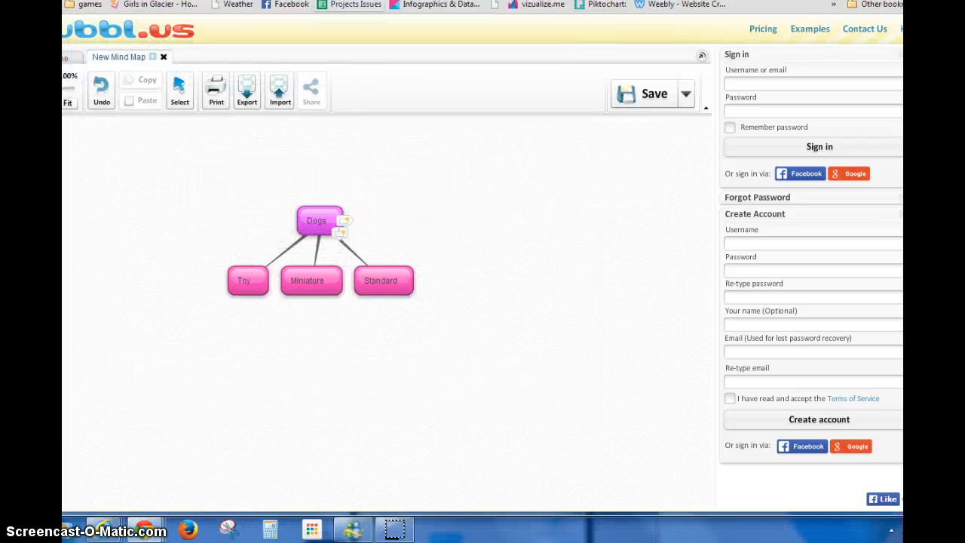